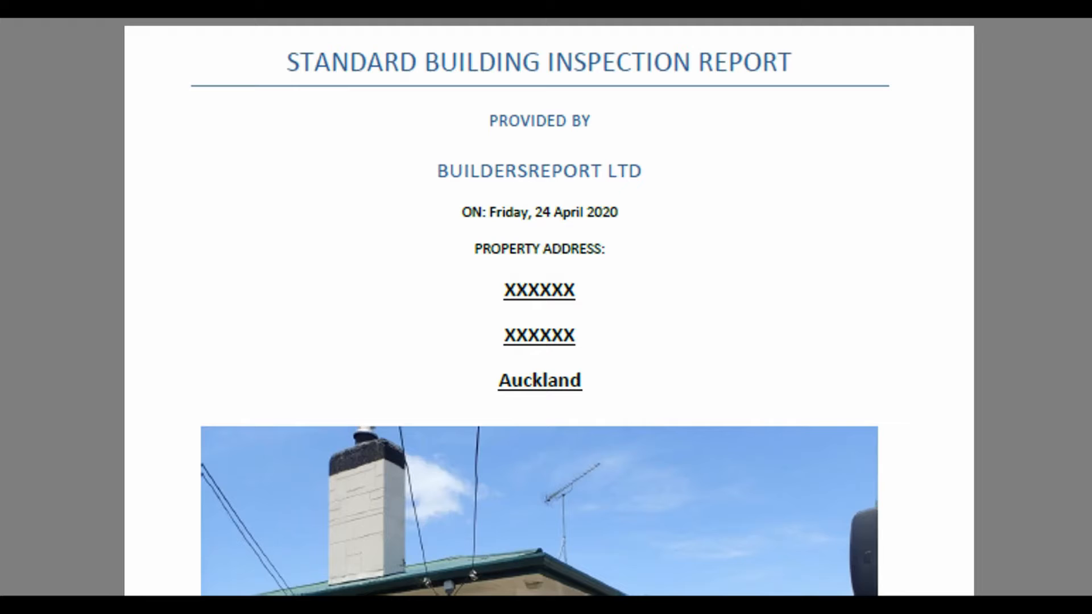
Step: Scroll past the cover page to the report's table of contents on page 2
scroll(down, 3)
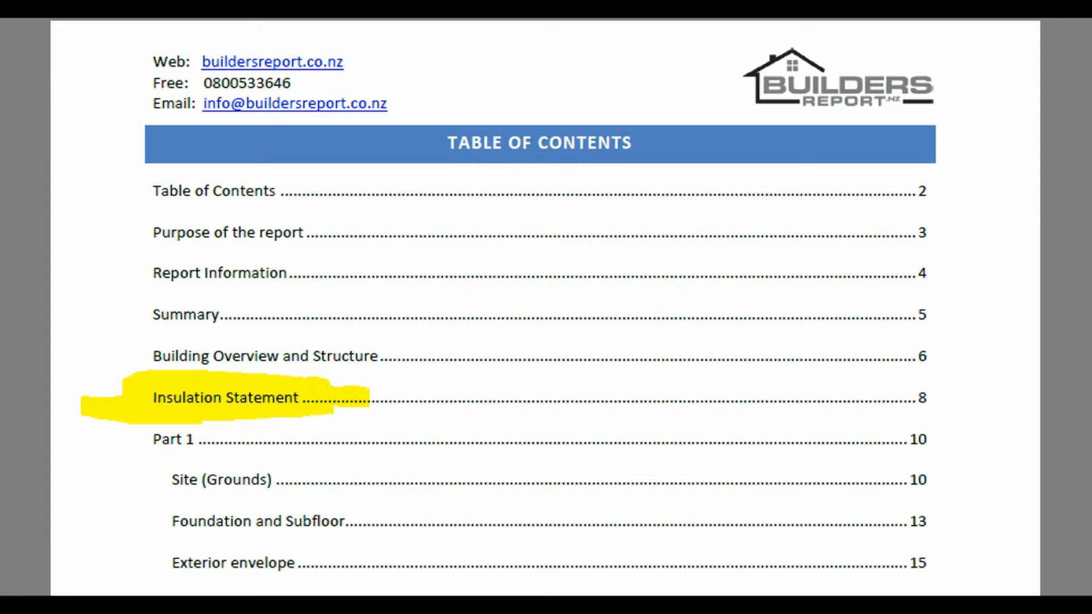
mouse_move(113, 397)
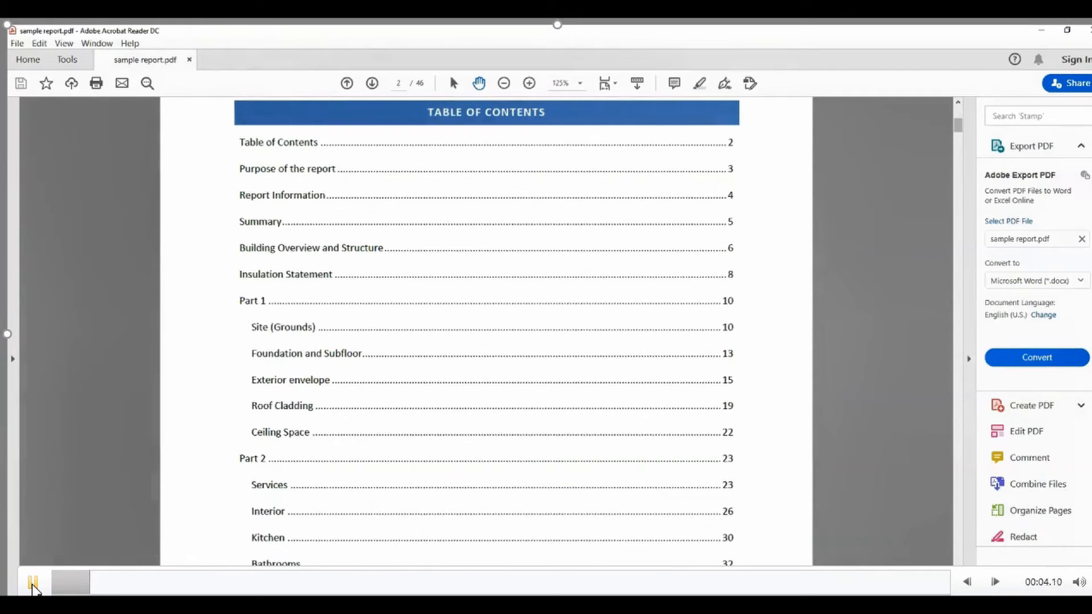
Step: Scroll the report from page 2 to page 23's Electrical, Digital & TV observations
click(372, 83)
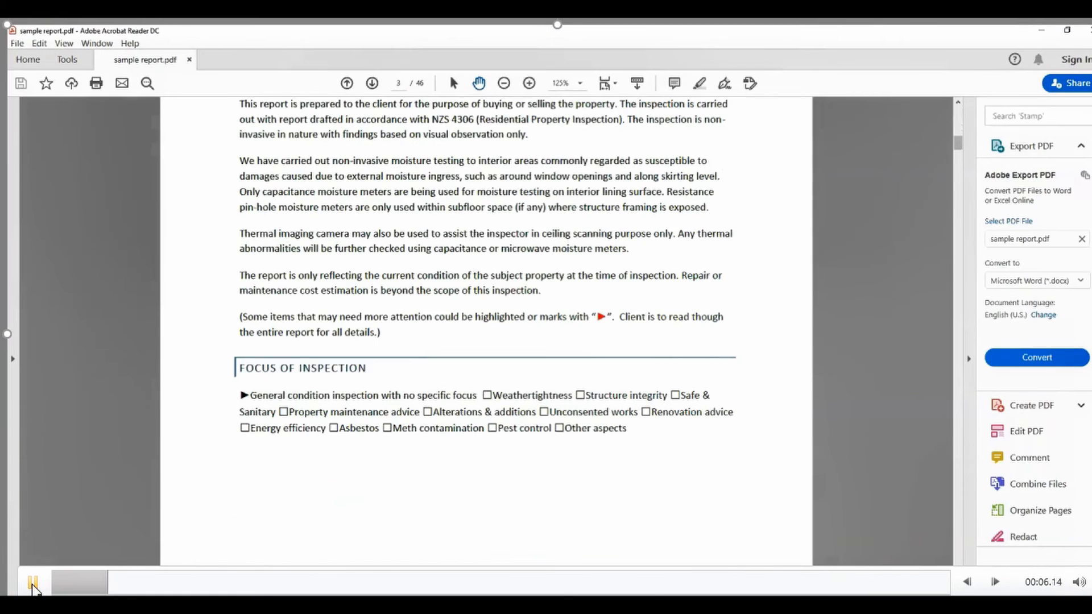
click(372, 83)
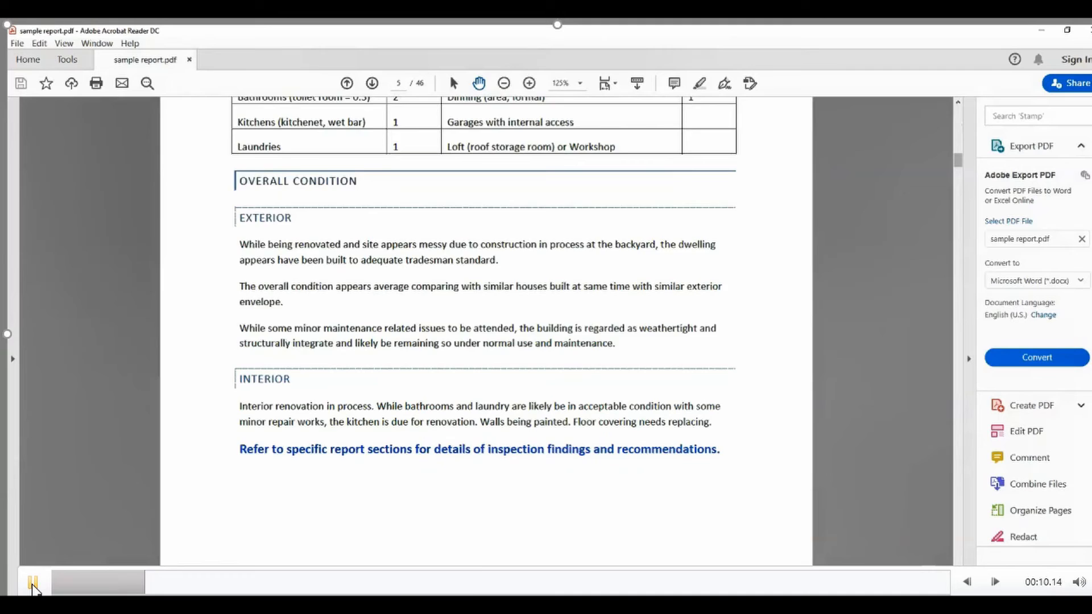
scroll(down, 3)
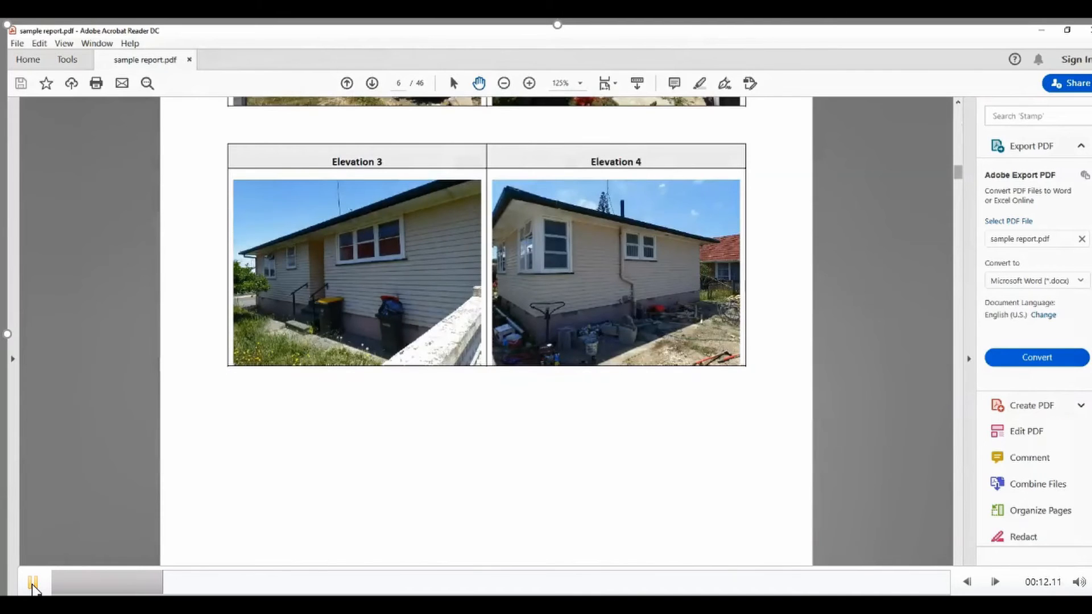
scroll(down, 3)
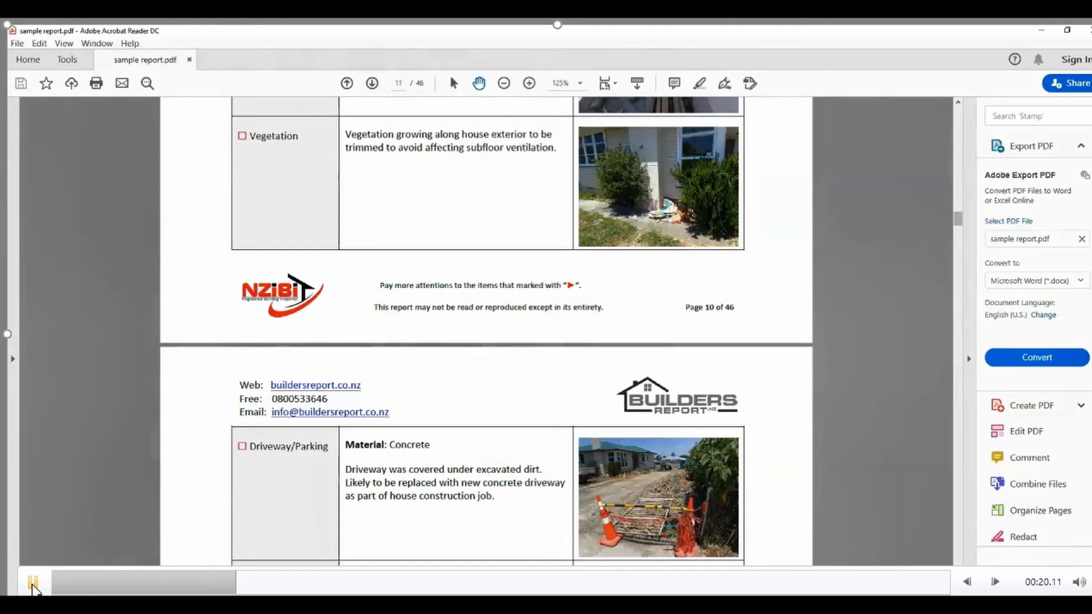
scroll(down, 3)
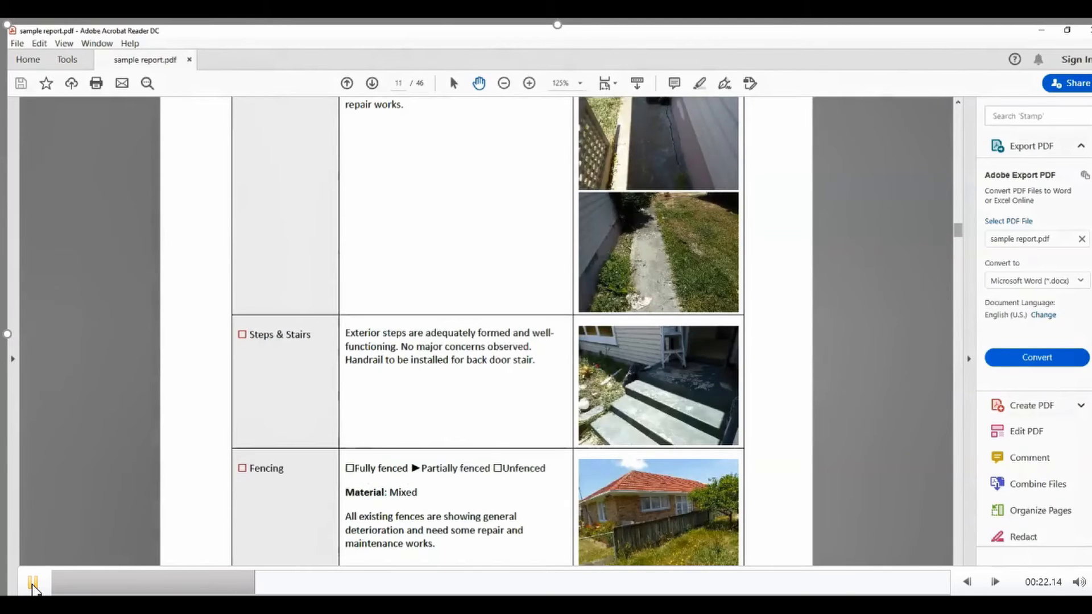
scroll(down, 3)
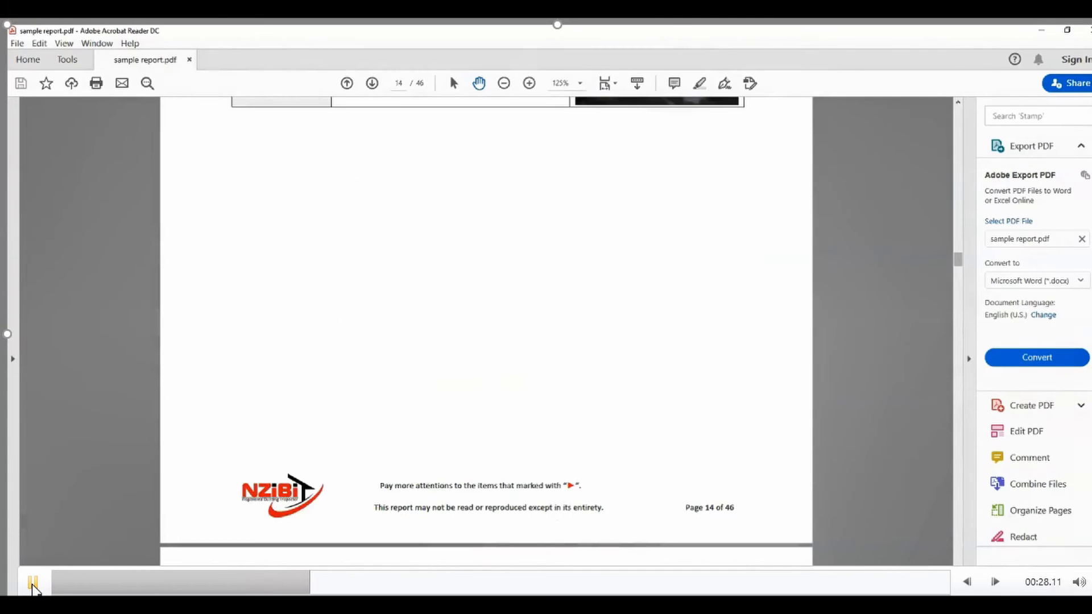
scroll(down, 3)
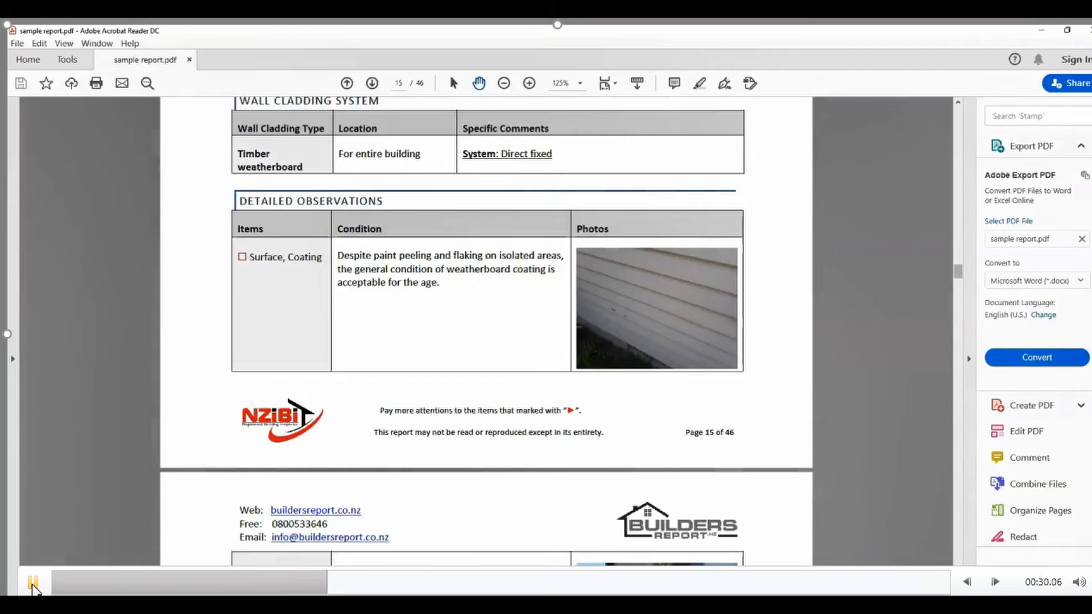
scroll(down, 3)
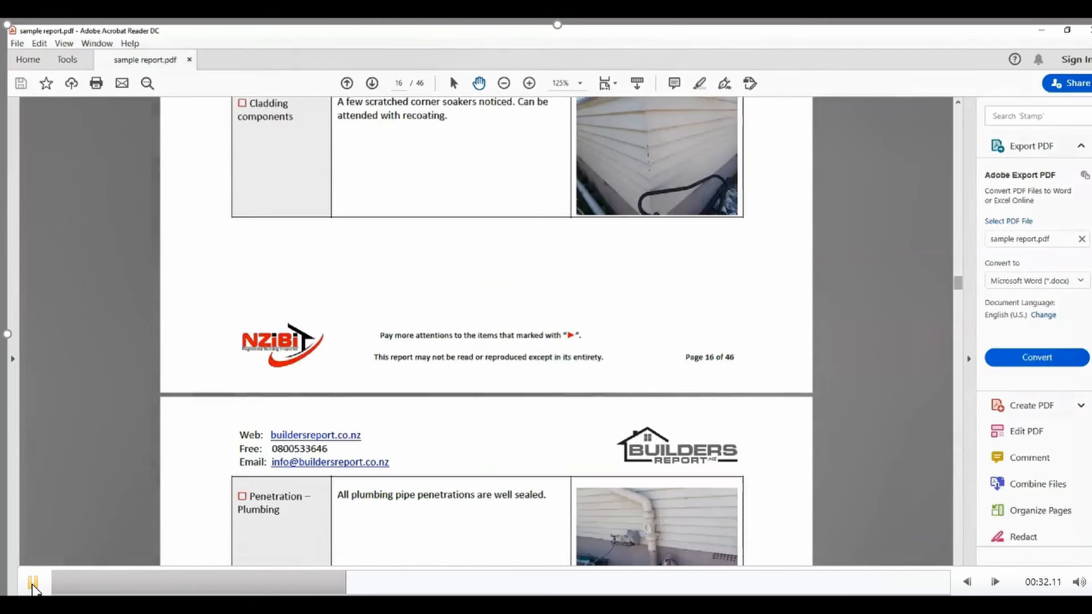
scroll(down, 3)
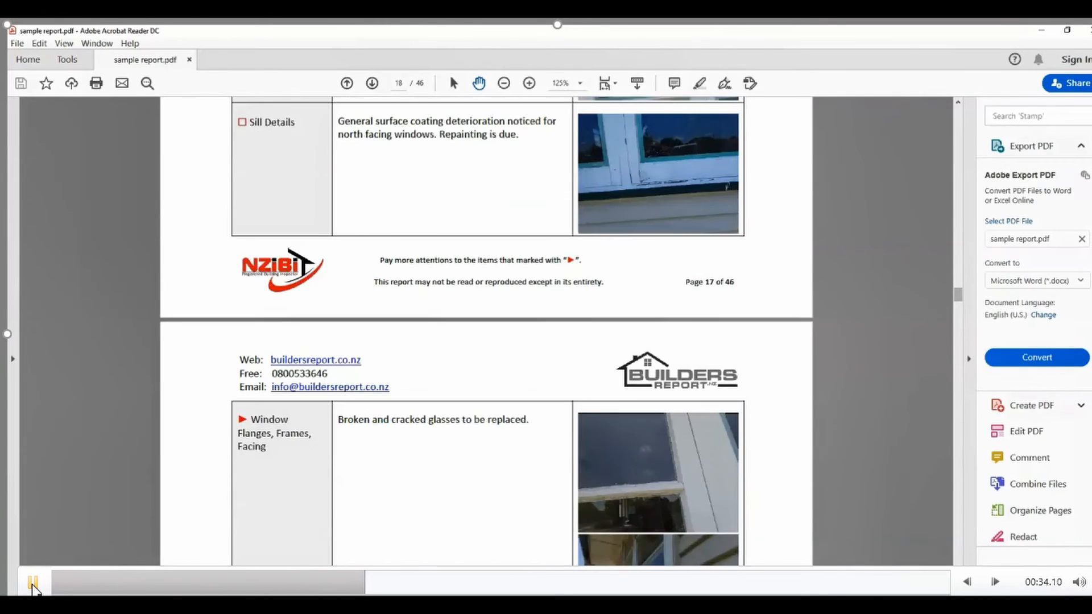
scroll(down, 3)
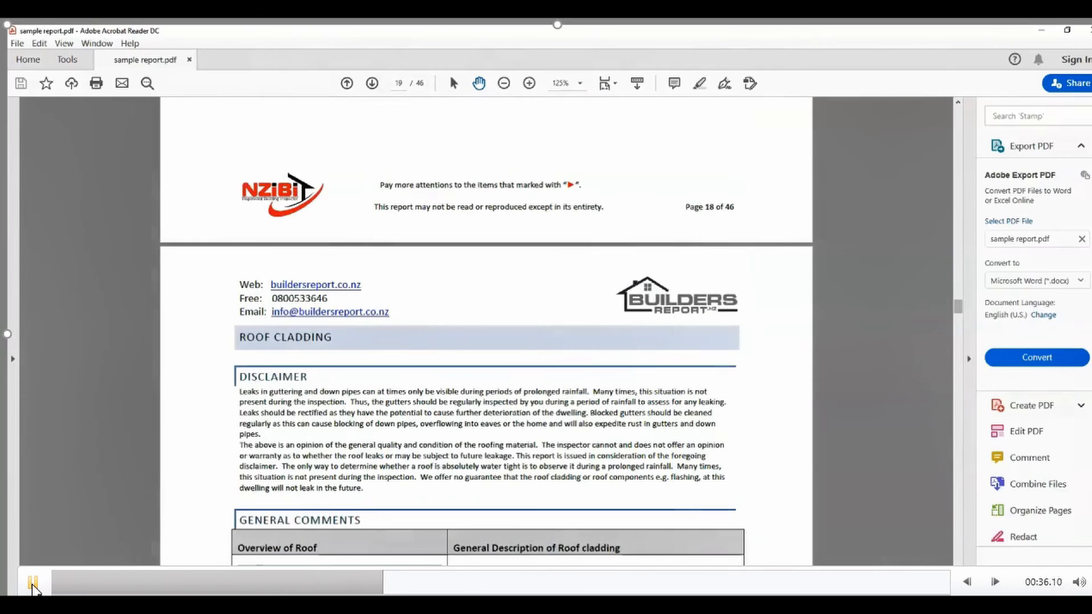
scroll(down, 3)
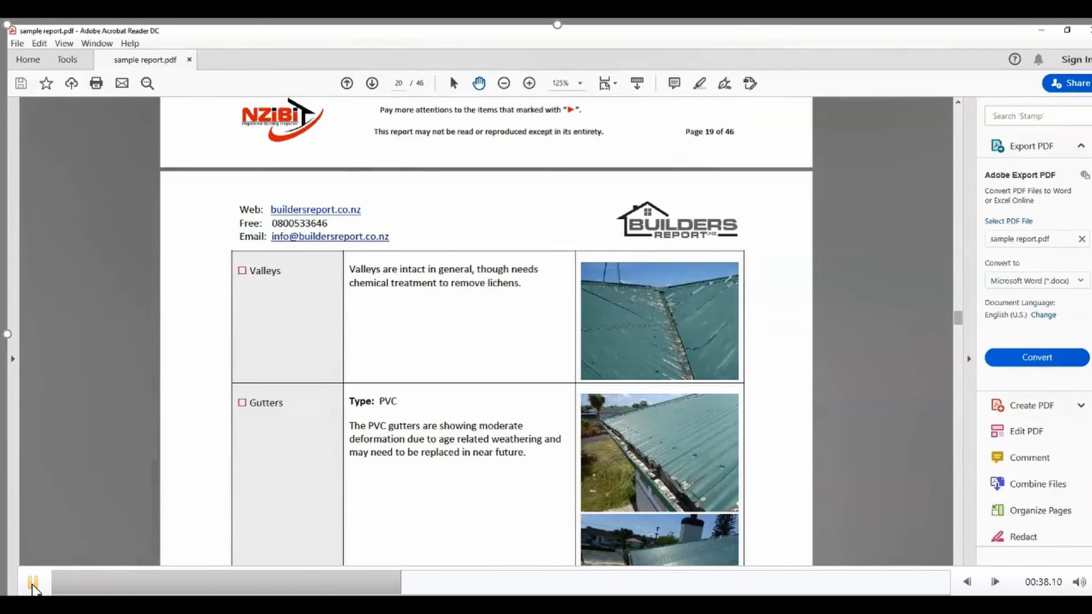
scroll(down, 3)
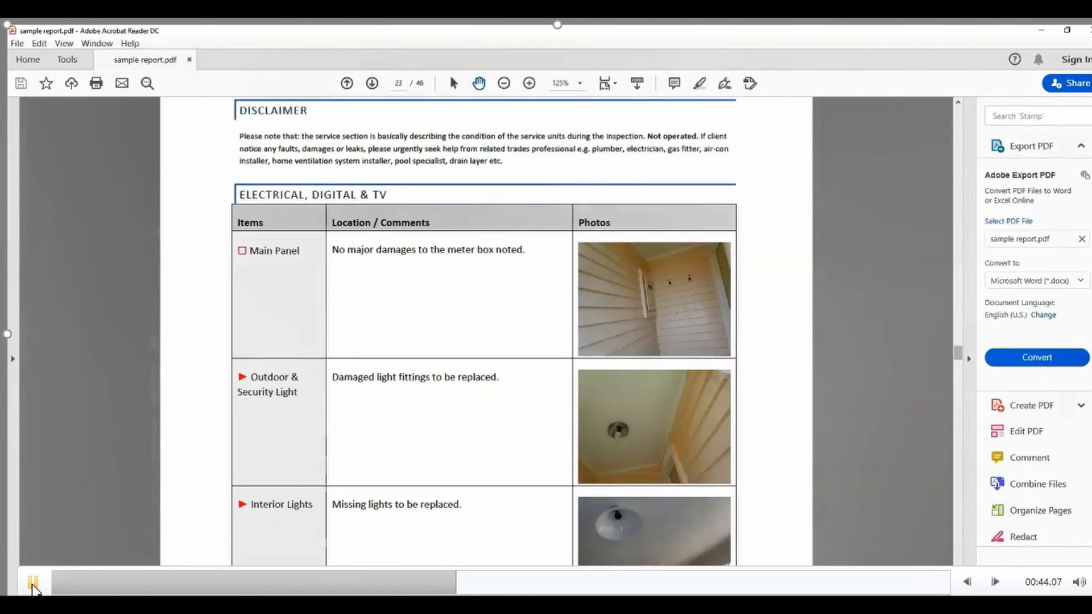
Step: Scroll from page 23 to page 37, the Toilet Room 1 main bathroom section
click(372, 83)
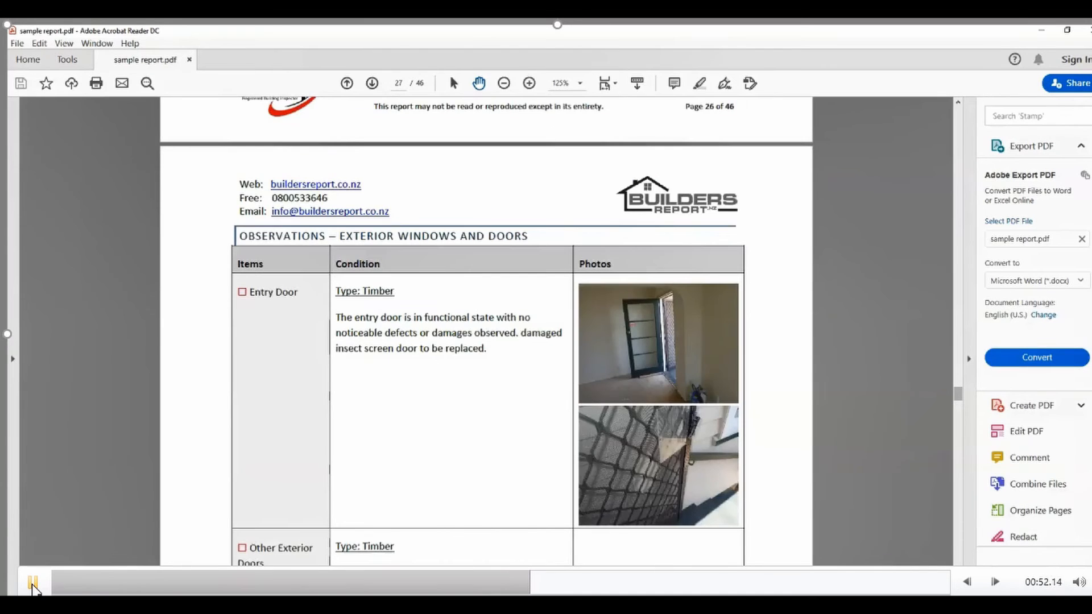
scroll(down, 3)
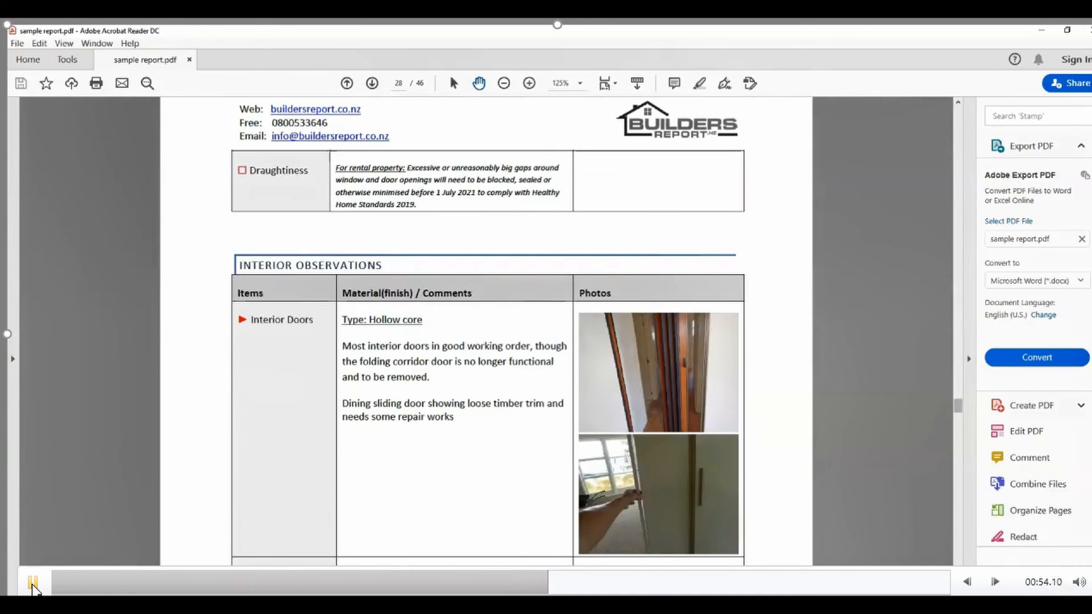
scroll(down, 3)
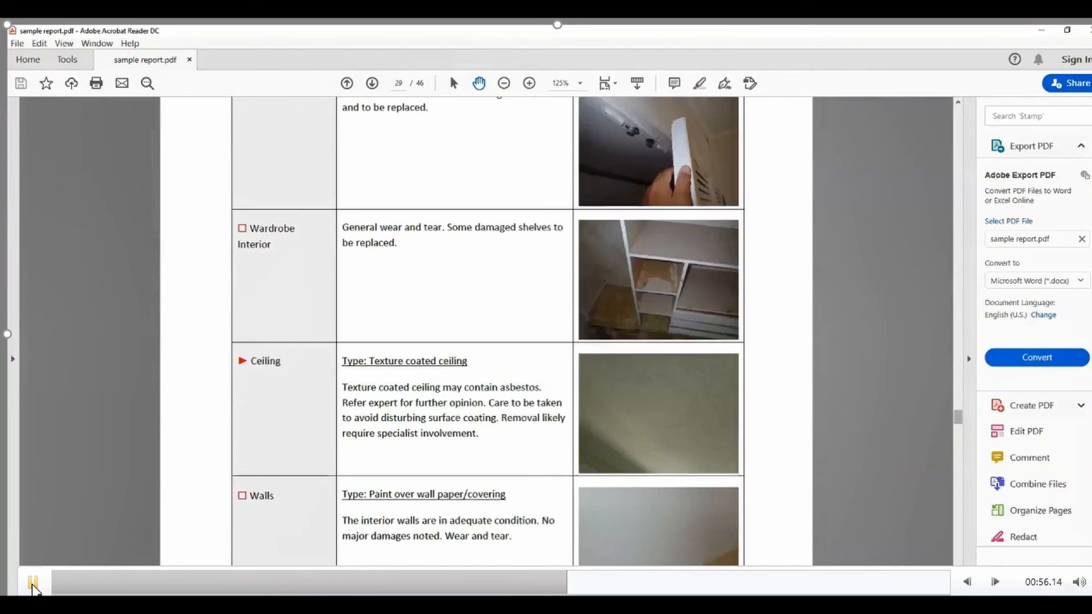
scroll(down, 3)
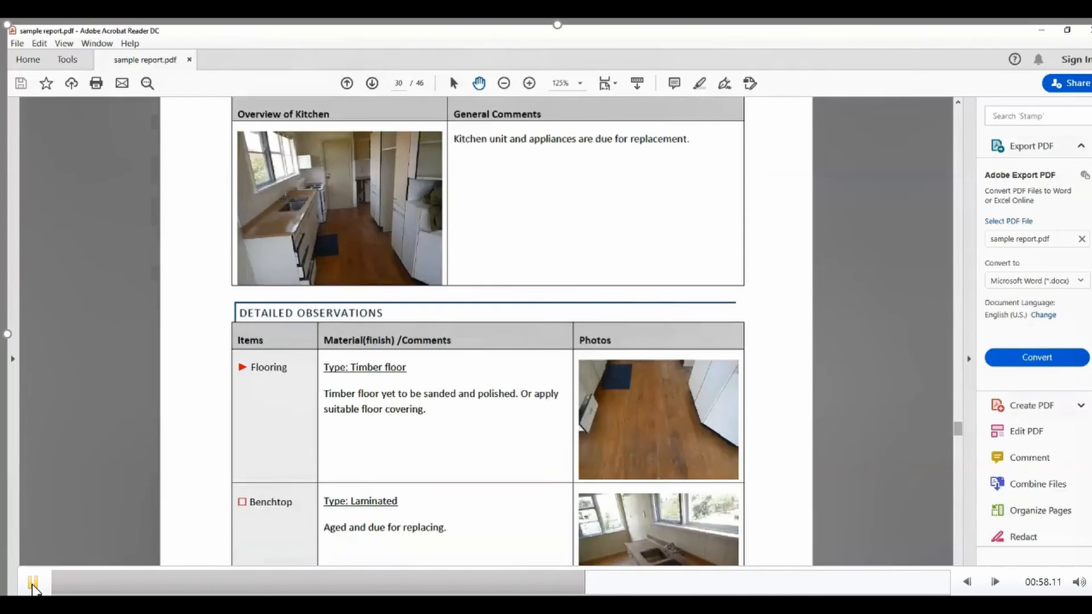
scroll(down, 3)
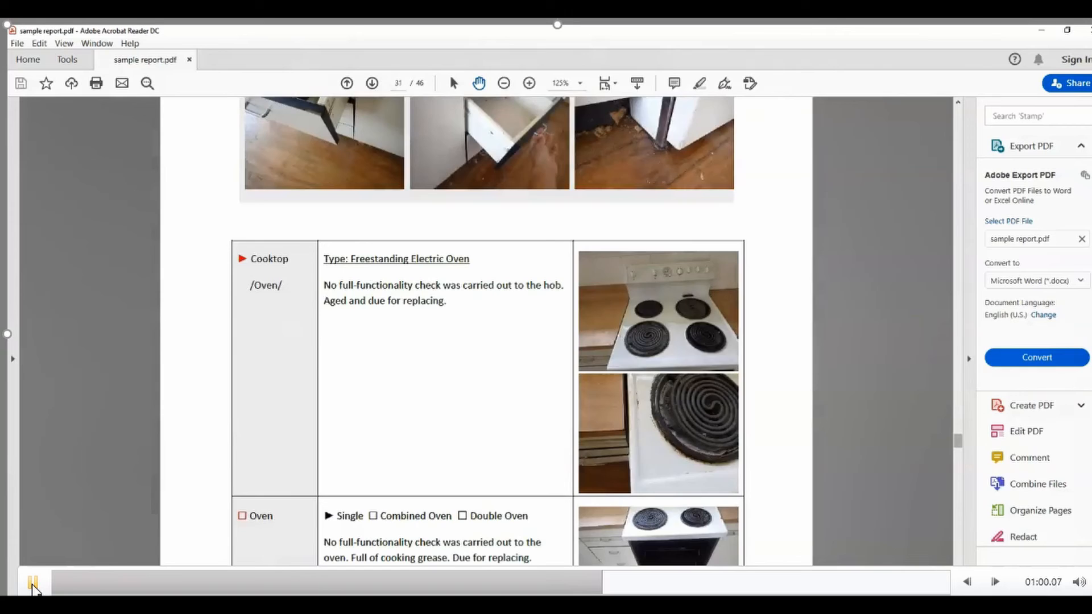
scroll(down, 3)
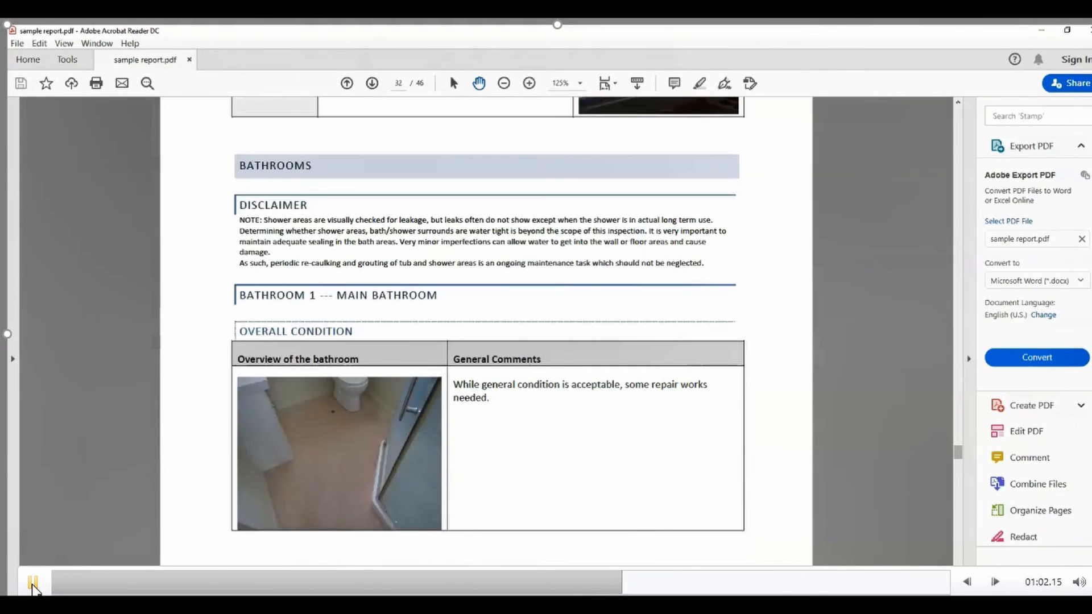
scroll(down, 3)
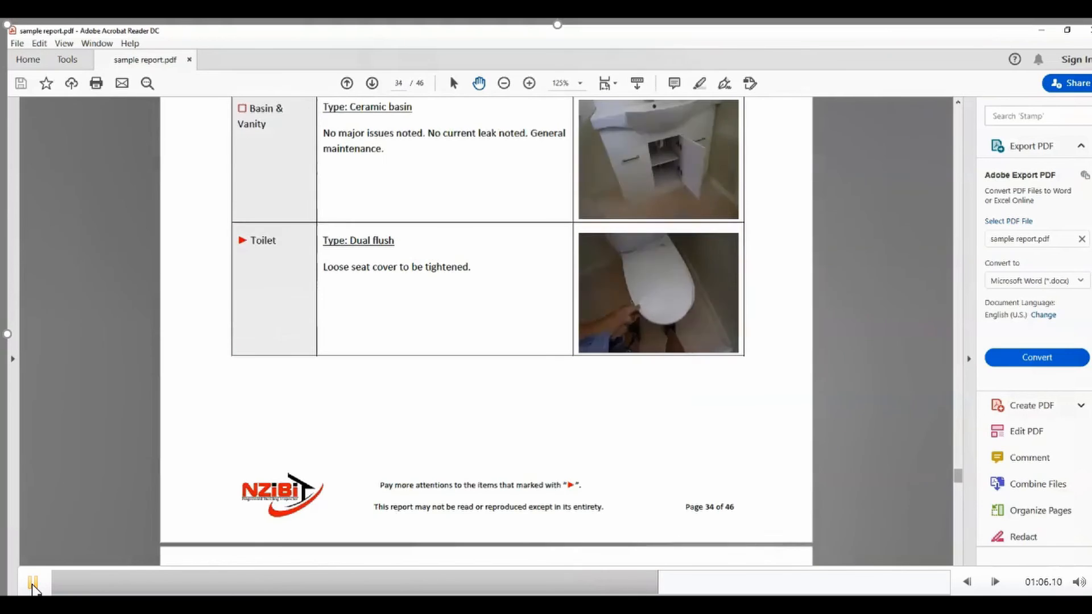
scroll(down, 3)
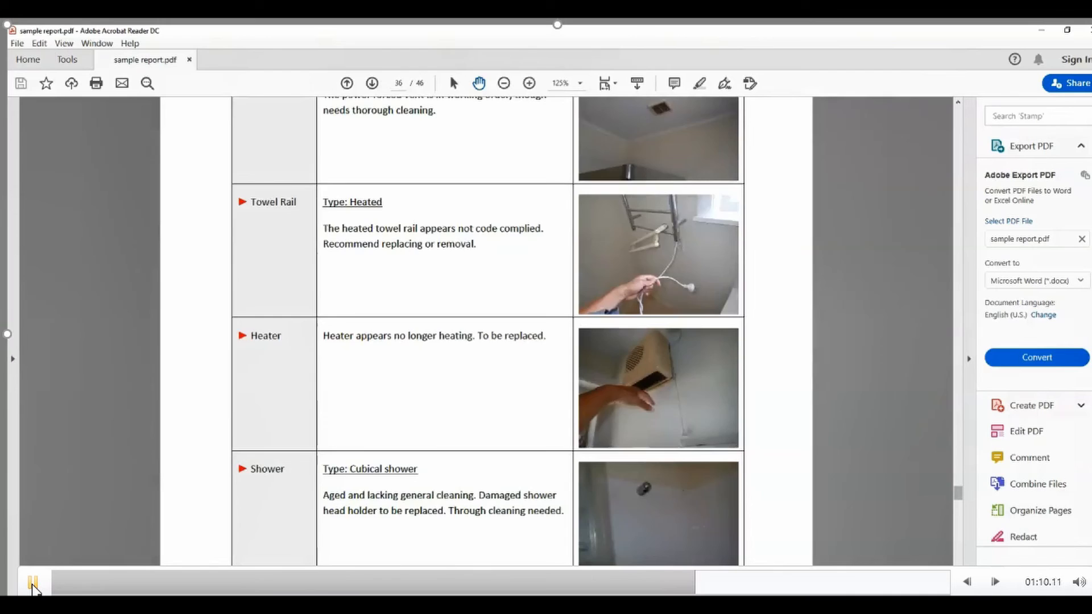
scroll(down, 3)
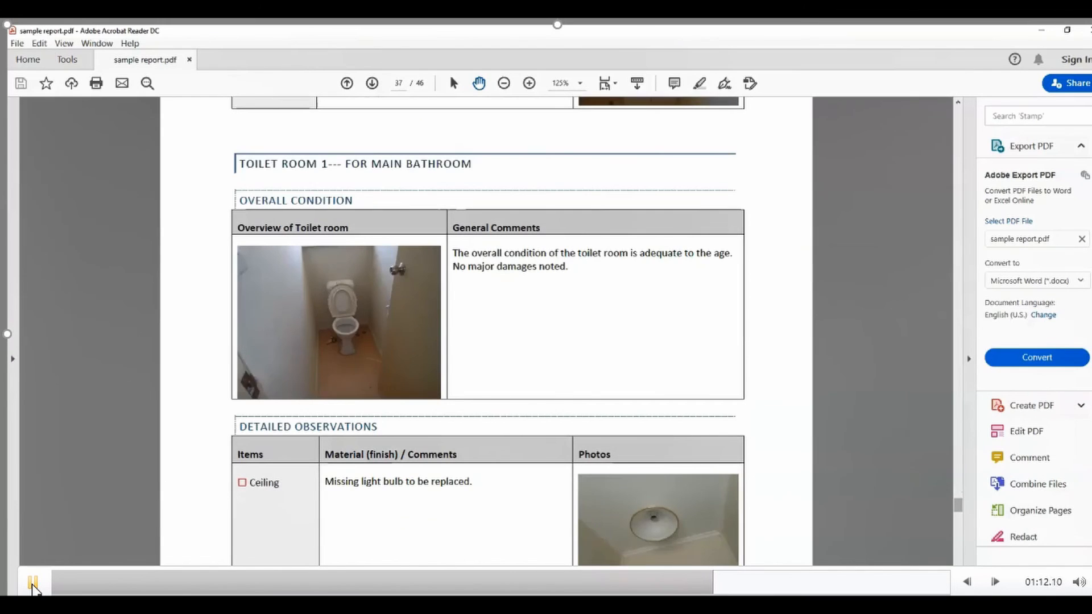